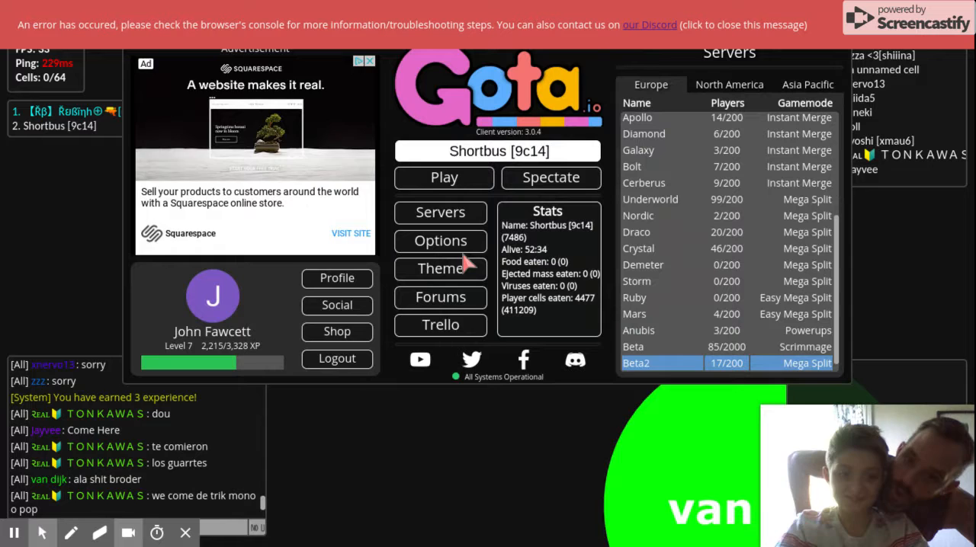
Pick the Beta (Scrimmage) server from the Europe server list
{"action": "left_click", "coordinate": [443, 177]}
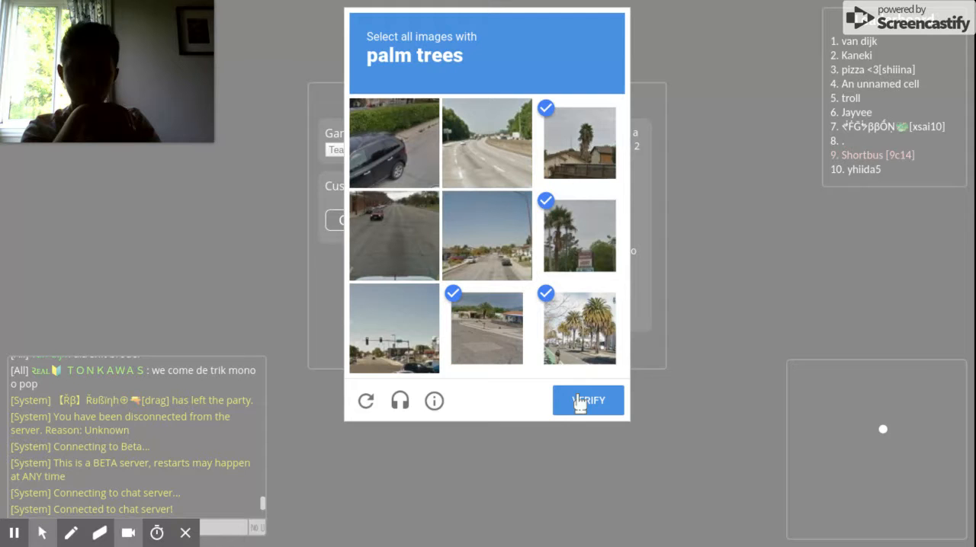
Verify the palm-tree image check, then queue for a Team 2v2 Mega Split match
{"action": "left_click", "coordinate": [587, 400]}
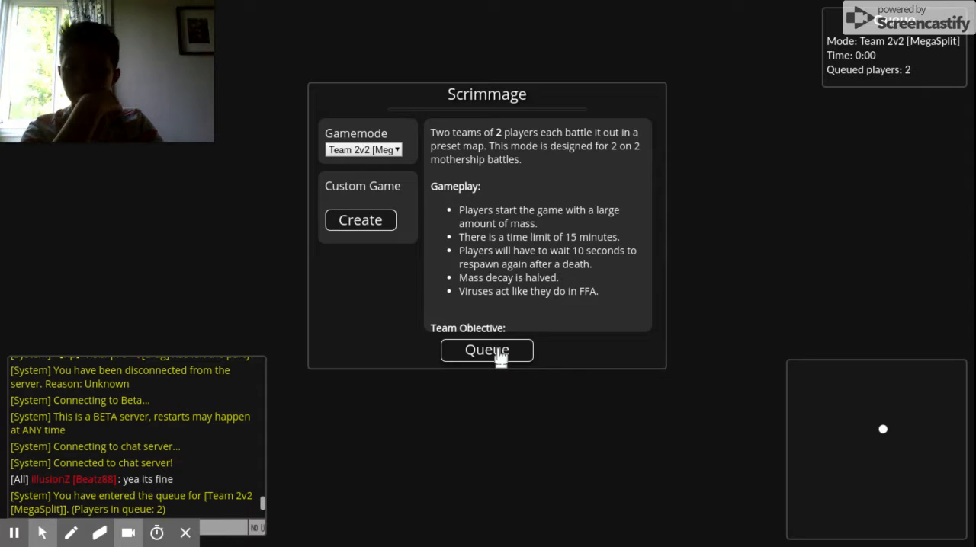
{"action": "left_click", "coordinate": [487, 350]}
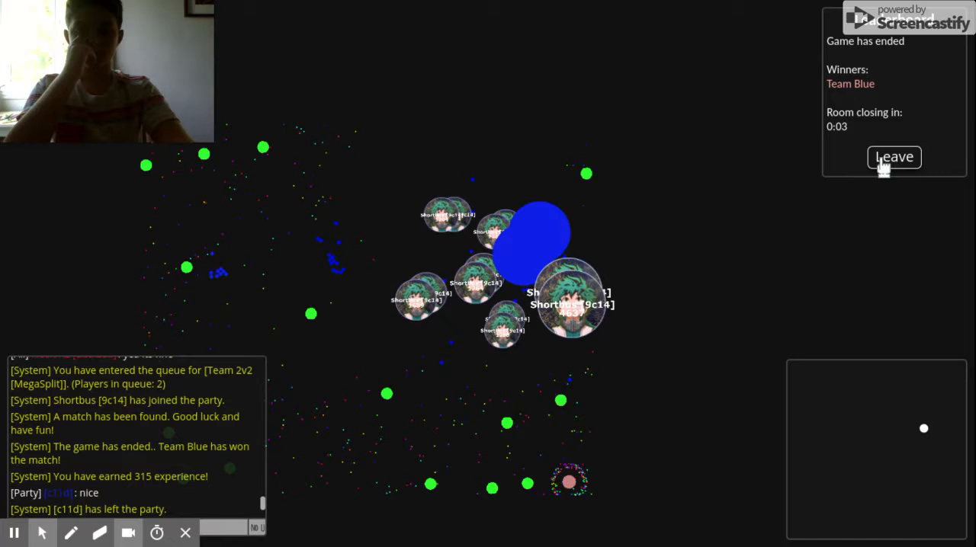
Leave the finished Team 2v2 match room from the results panel
{"action": "left_click", "coordinate": [893, 157]}
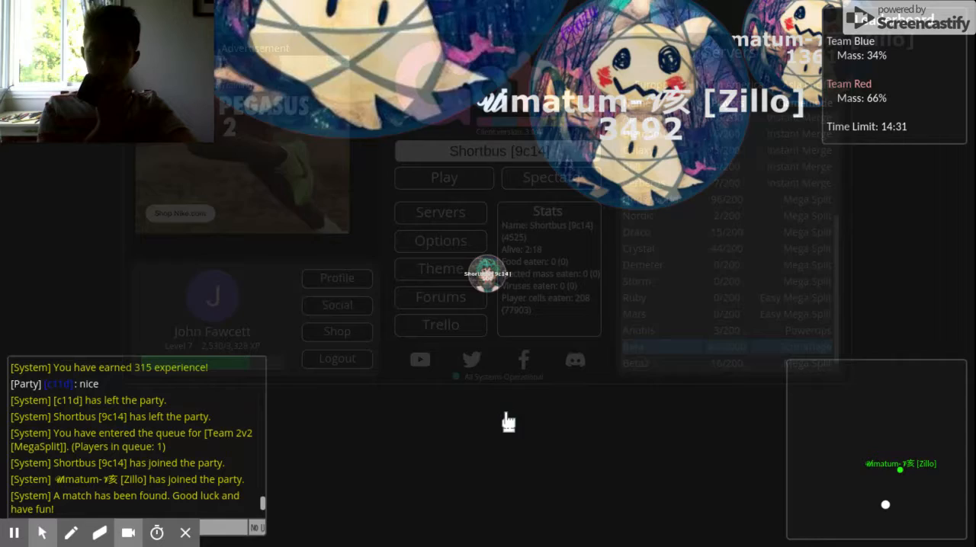
Start the next match, triggering the pre-game video advertisement
{"action": "left_click", "coordinate": [443, 177]}
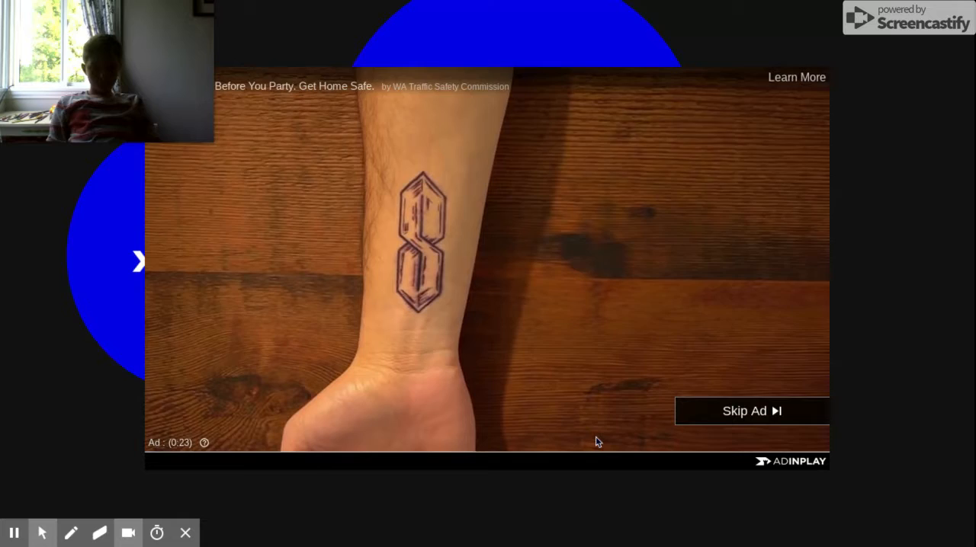
{"action": "left_click", "coordinate": [751, 411]}
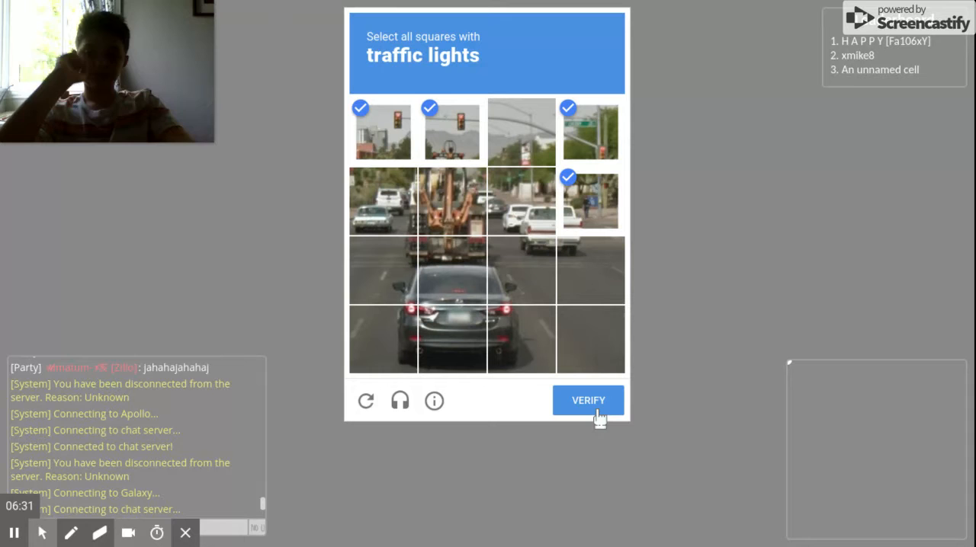
Submit the reCAPTCHA after ticking every traffic-light square
{"action": "left_click", "coordinate": [588, 400]}
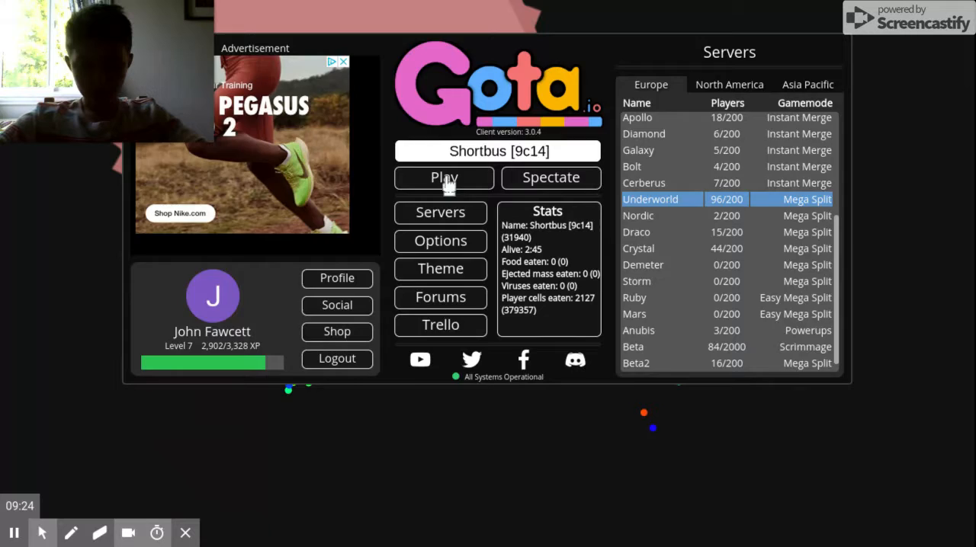
Press Play on the Underworld Mega Split server and wait through the ad
{"action": "left_click", "coordinate": [444, 177]}
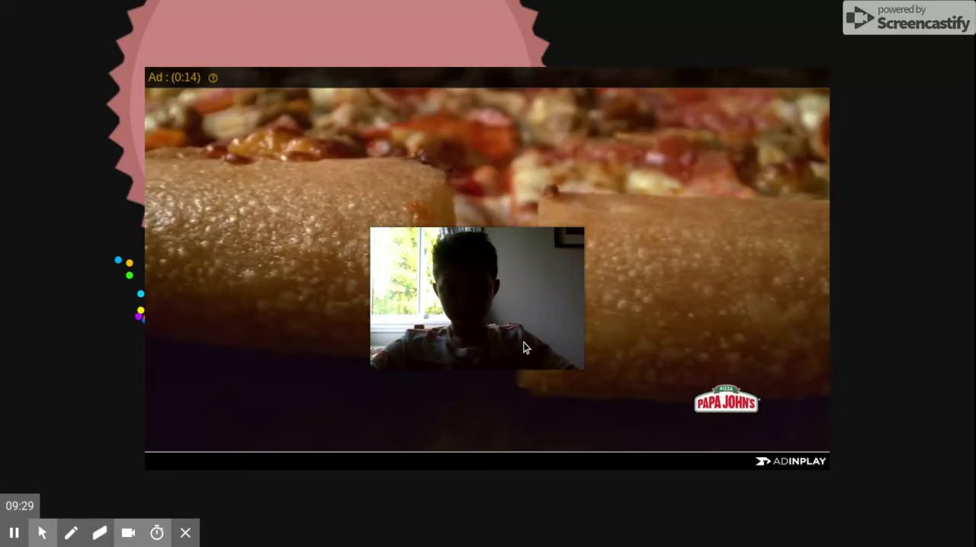